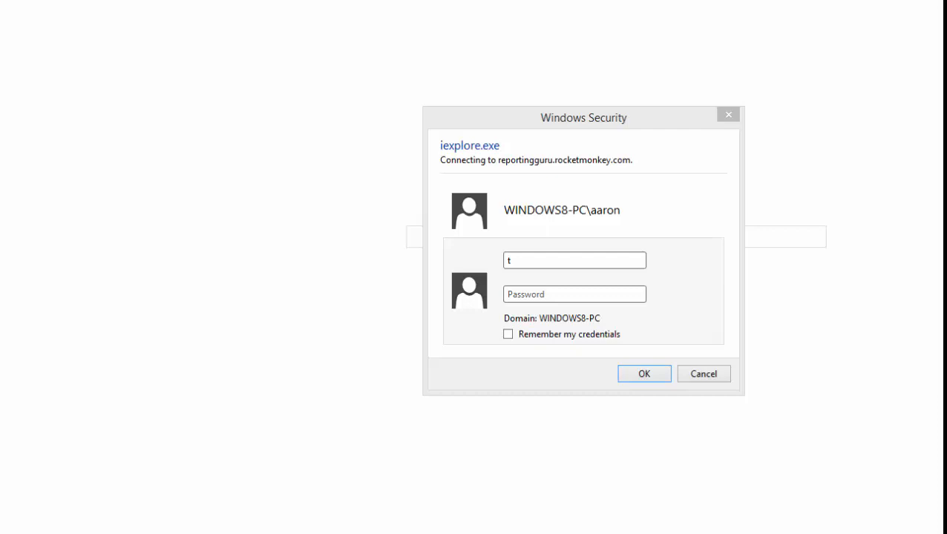
mouse_move(558, 344)
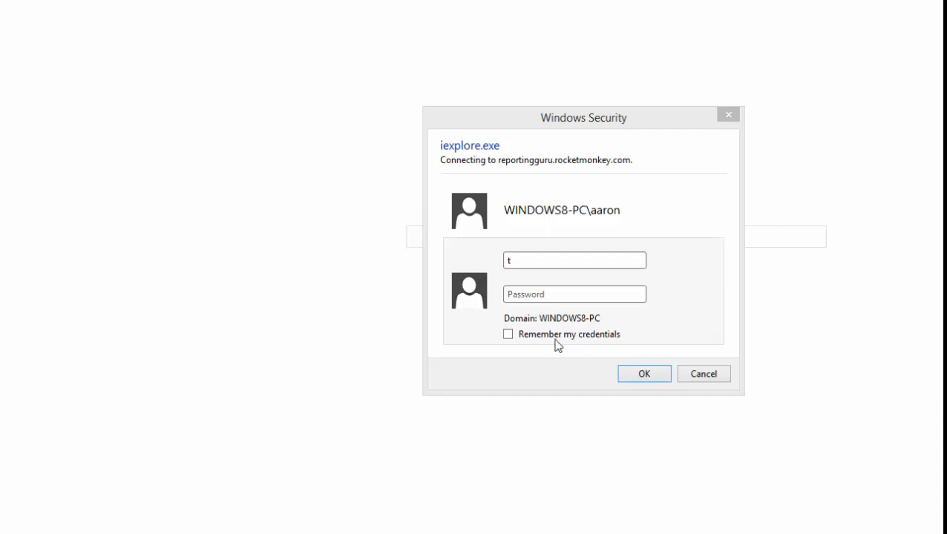
Sign in to the report server as testuser with its password via Windows Security
click(574, 259)
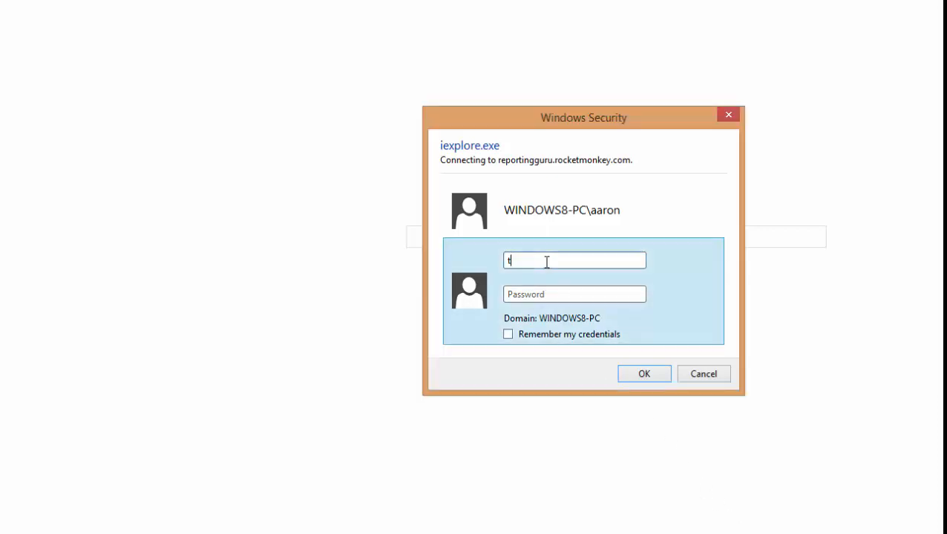
text(est)
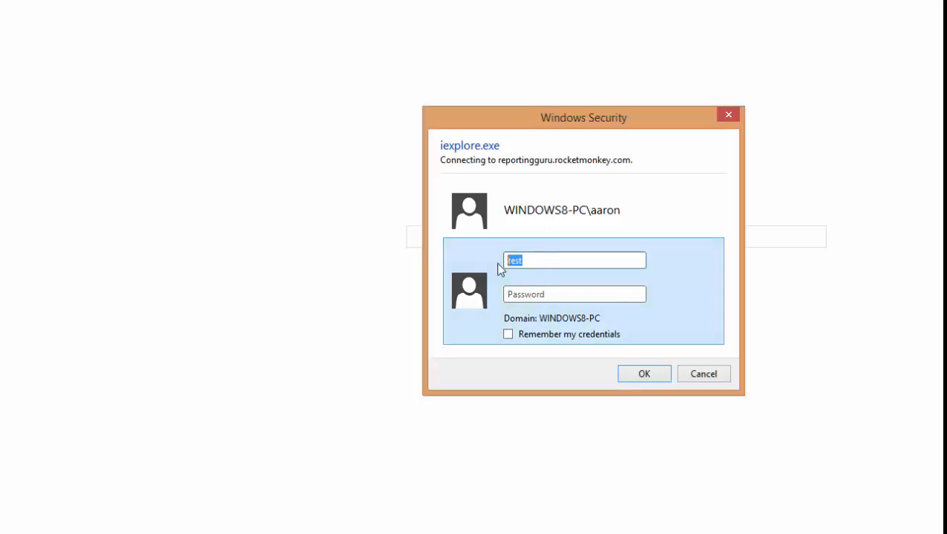
text(user)
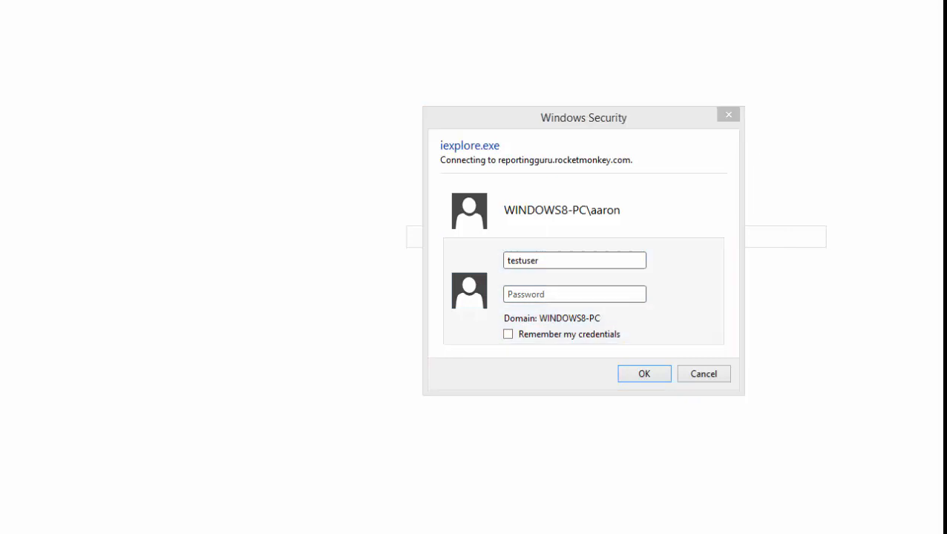
click(575, 293)
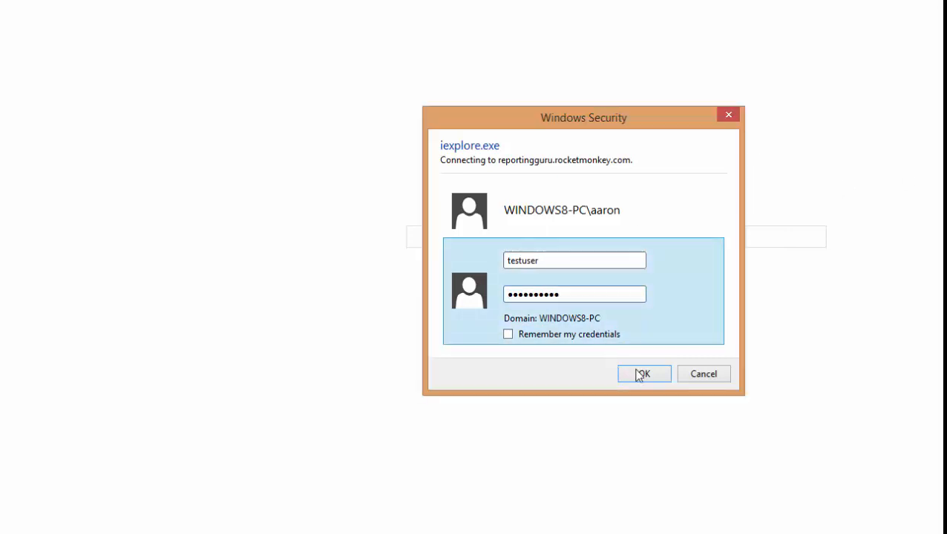
click(642, 373)
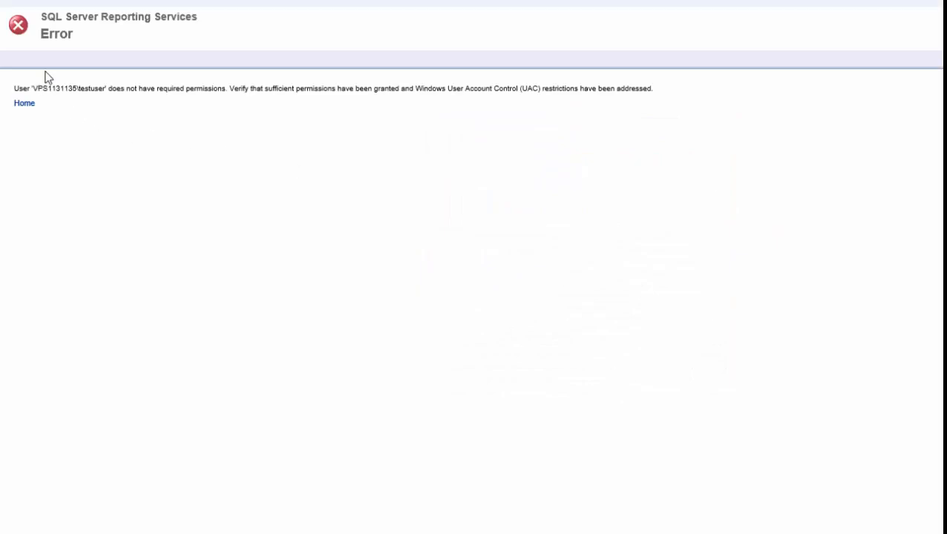
double_click(60, 89)
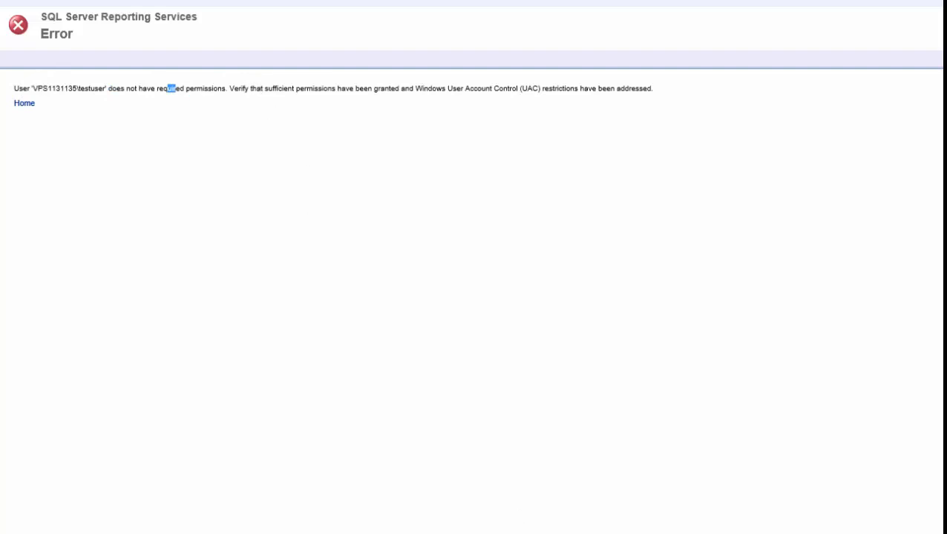
click(24, 104)
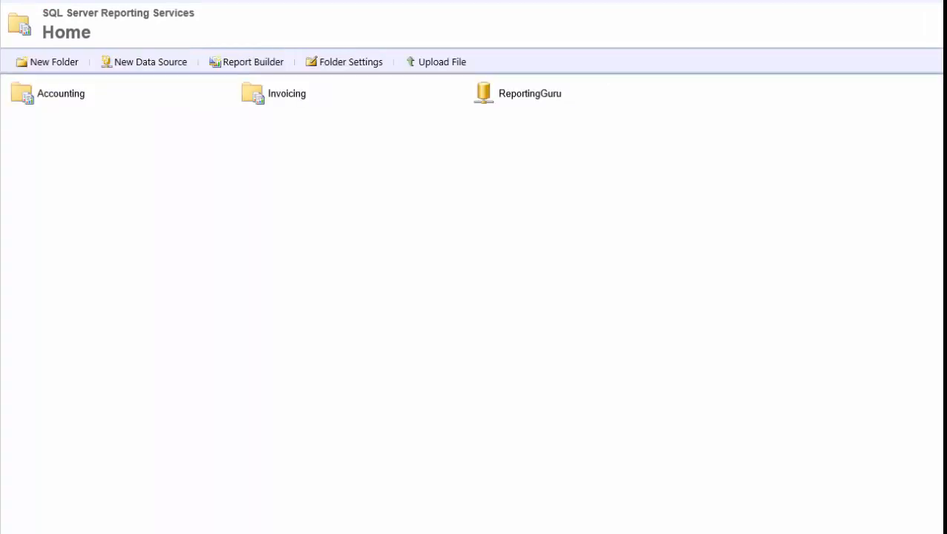
mouse_move(146, 94)
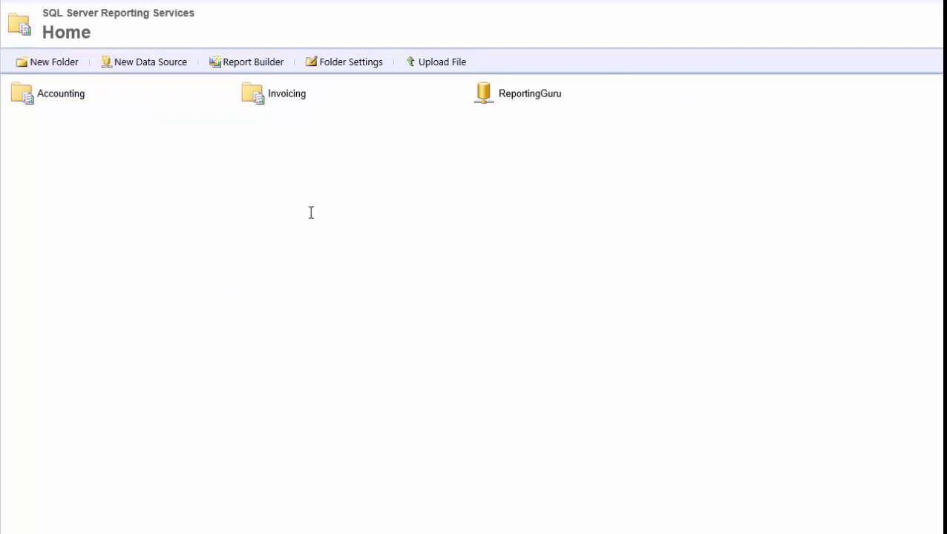
mouse_move(325, 199)
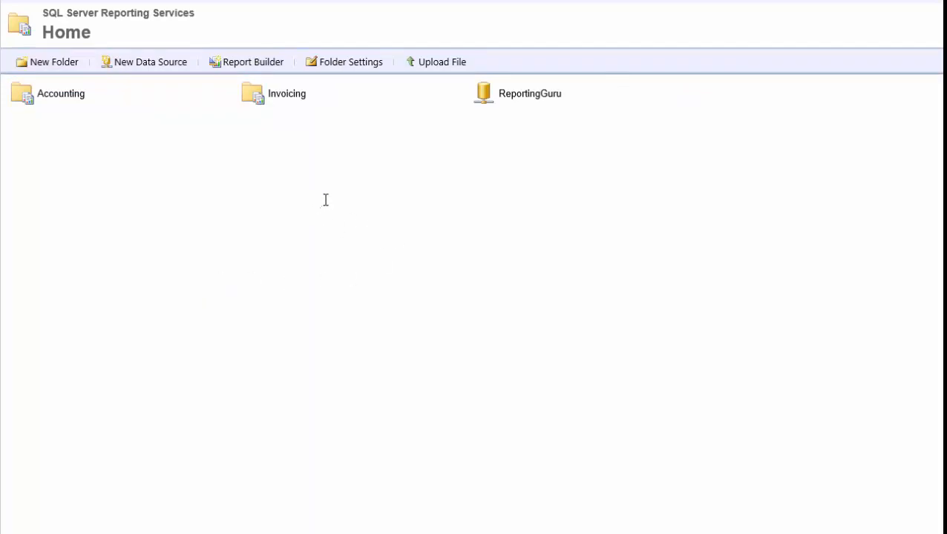
mouse_move(425, 157)
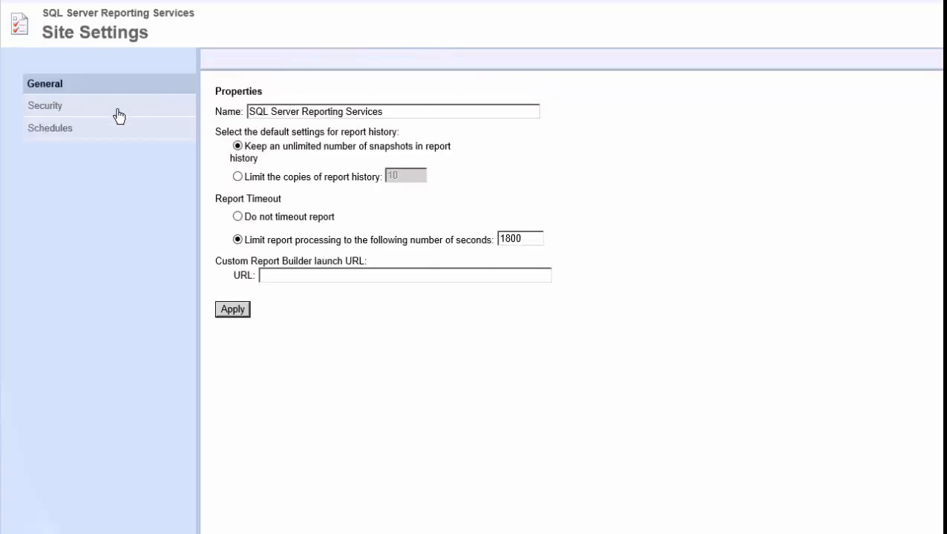
Review site-wide security listing BUILTIN\Administrators as System Administrator, then return Home
click(44, 105)
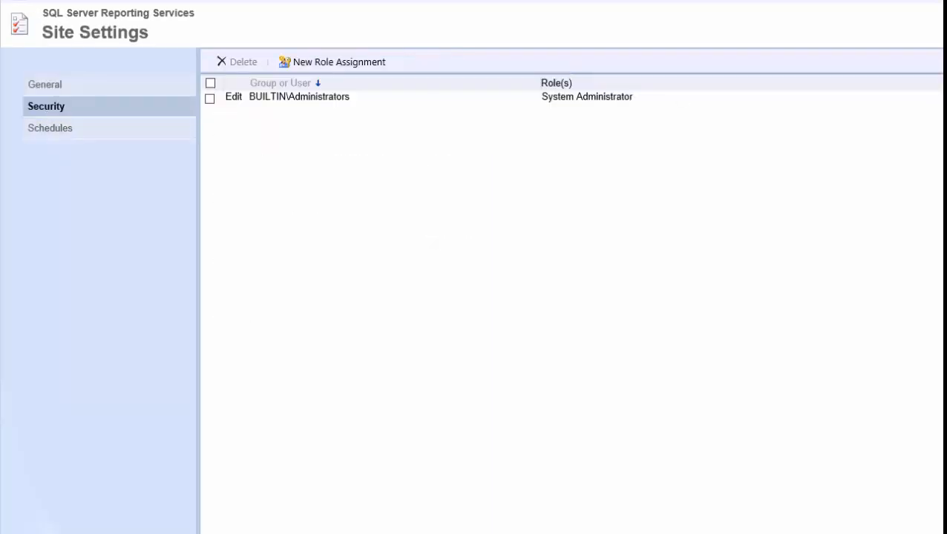
click(44, 84)
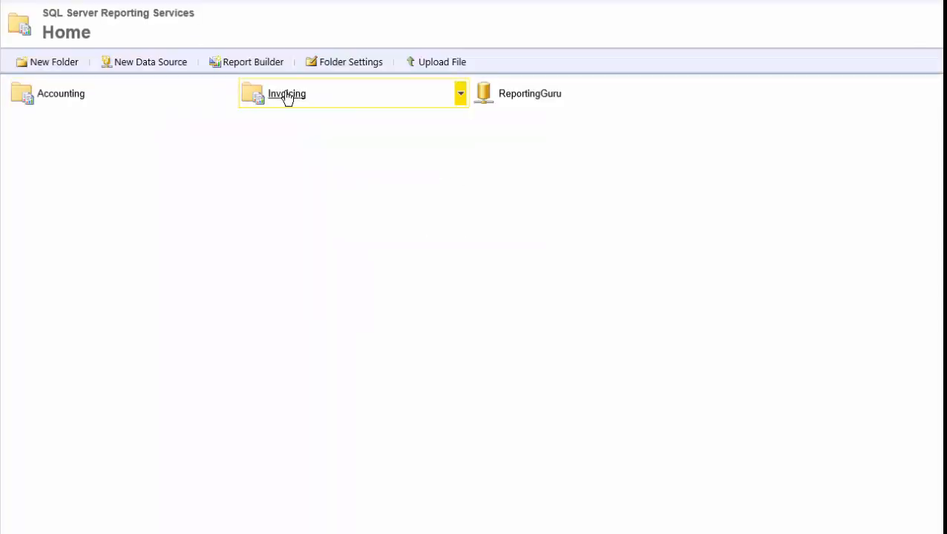
mouse_move(267, 104)
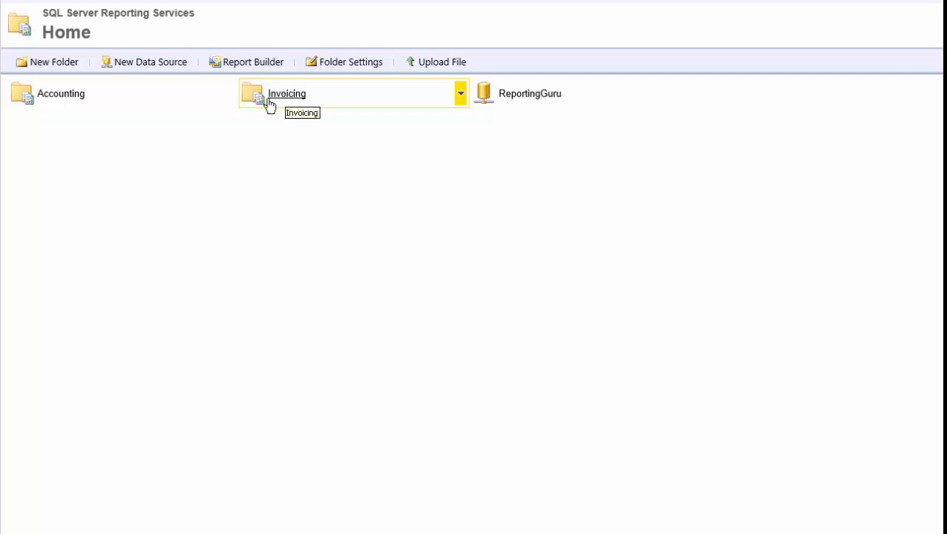
mouse_move(185, 101)
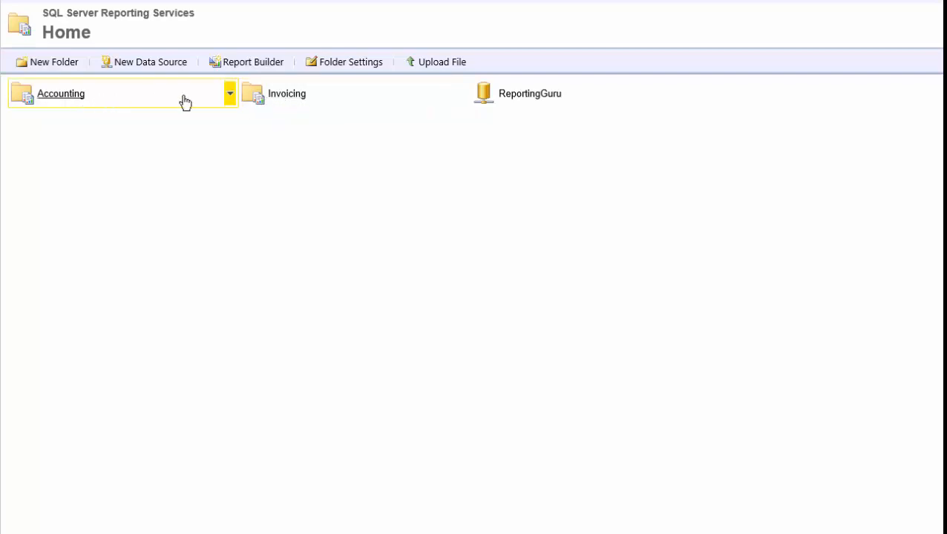
mouse_move(232, 95)
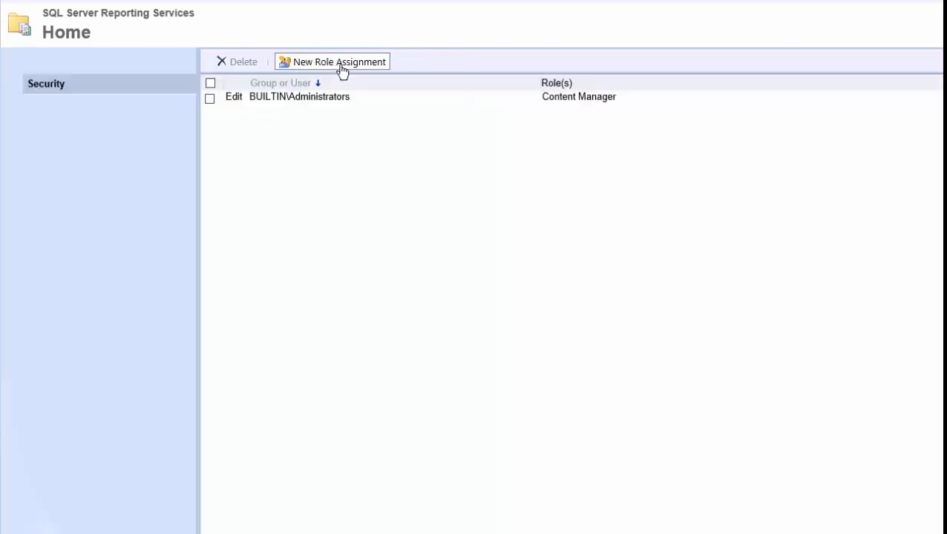
mouse_move(308, 69)
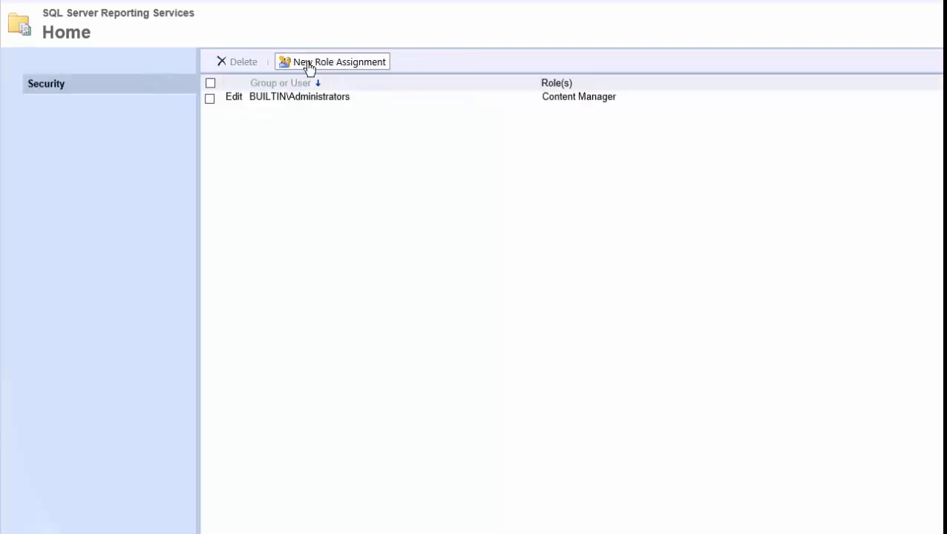
Add a Home role assignment granting the users group the Browser role
click(338, 62)
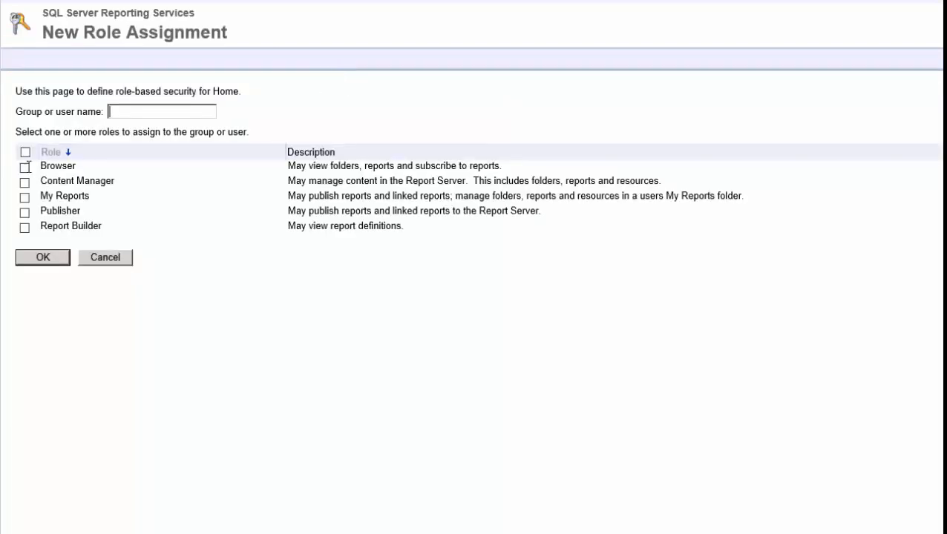
click(23, 166)
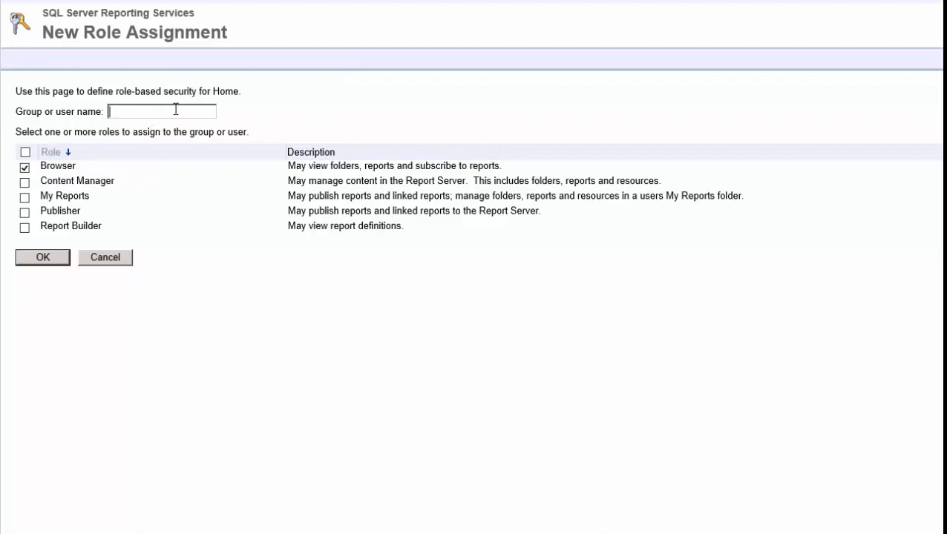
text(users)
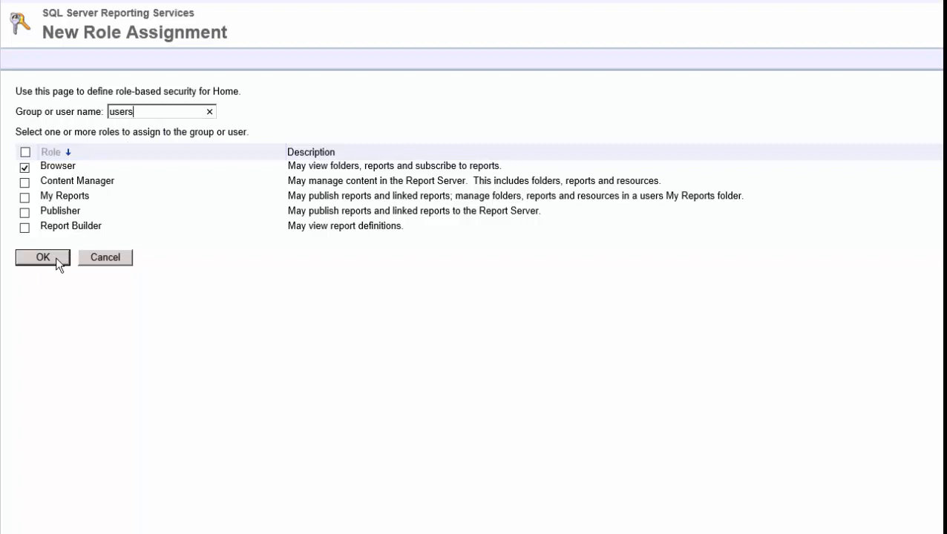
click(41, 258)
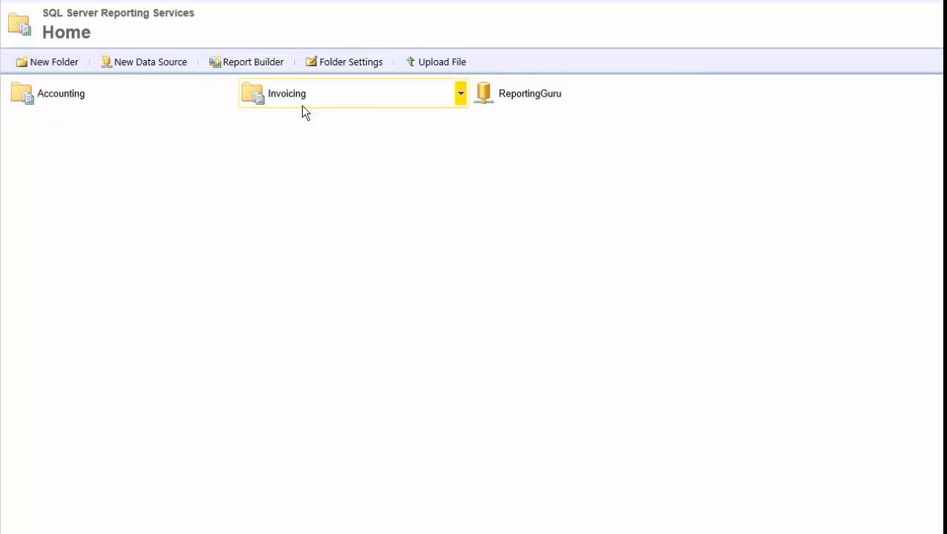
mouse_move(79, 110)
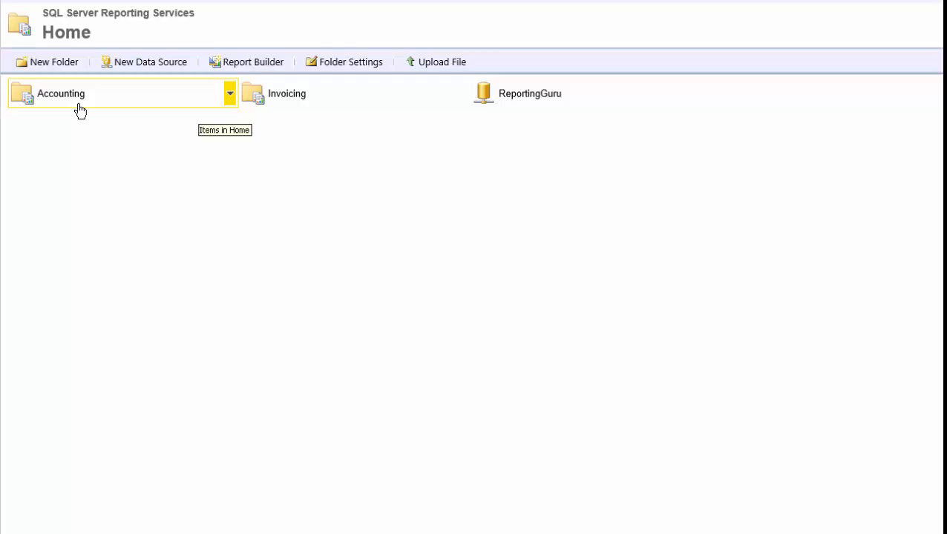
mouse_move(77, 110)
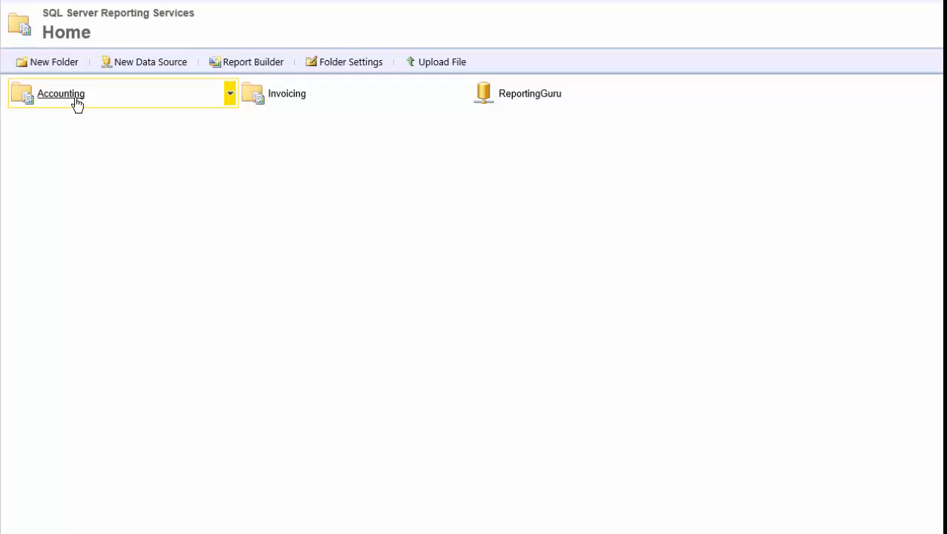
mouse_move(460, 98)
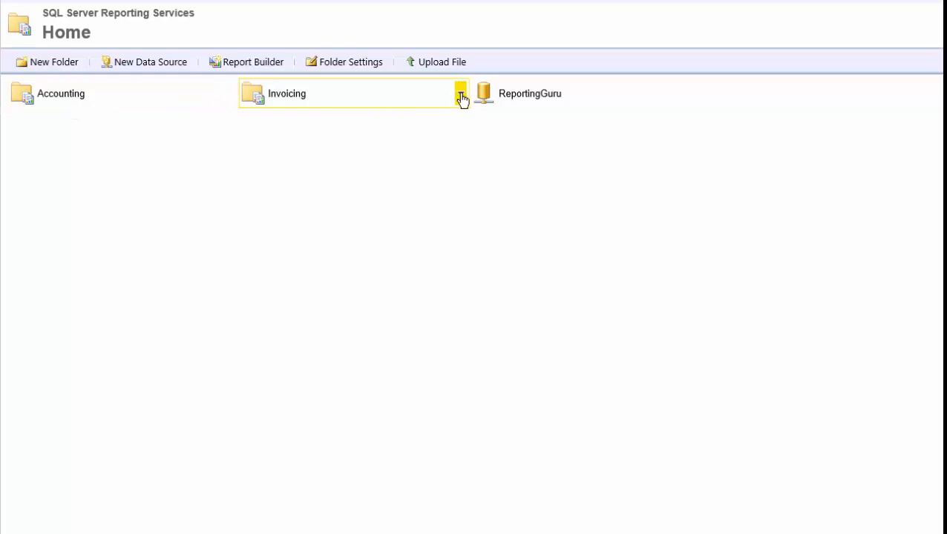
Show the Invoicing folder's security, listing Users as Browser and Administrators as Content Manager
click(460, 93)
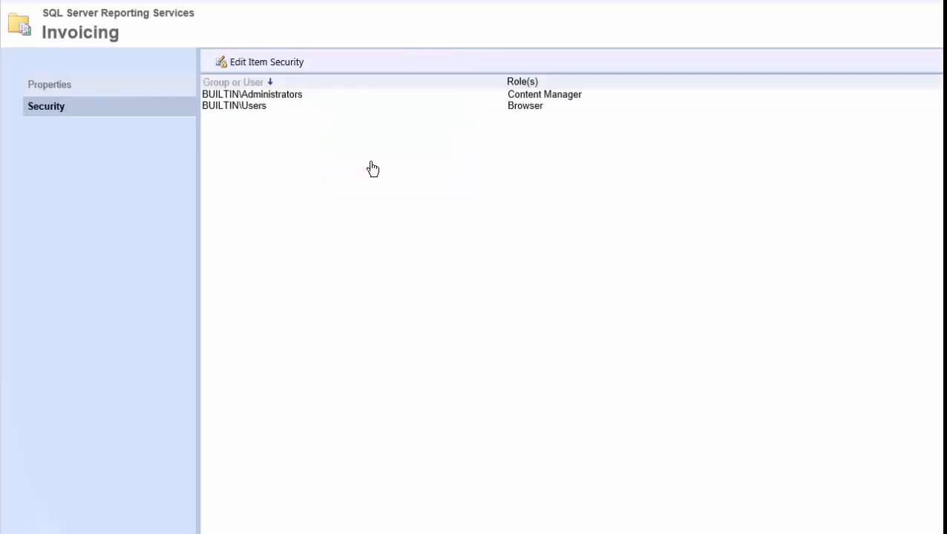
mouse_move(259, 106)
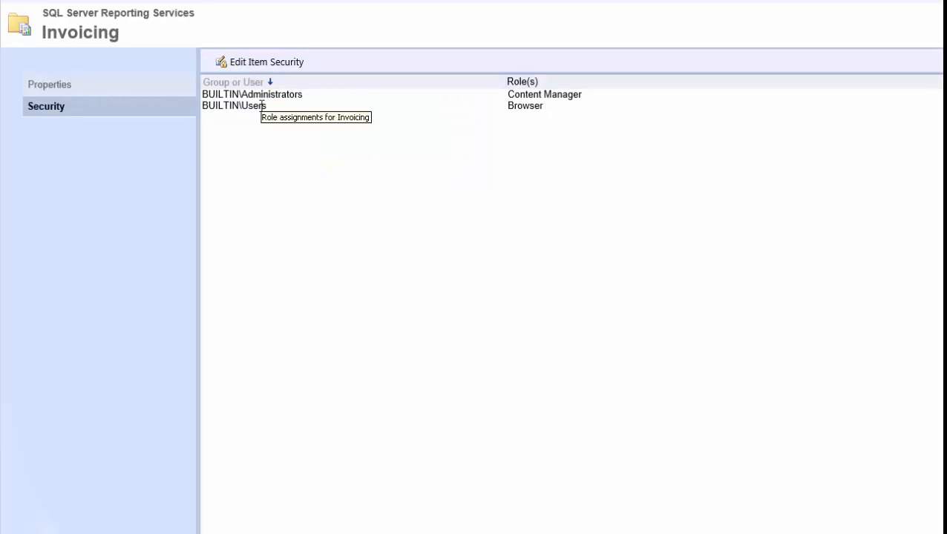
Break Invoicing's security inheritance from Home and mark BUILTIN\Users for removal
click(266, 62)
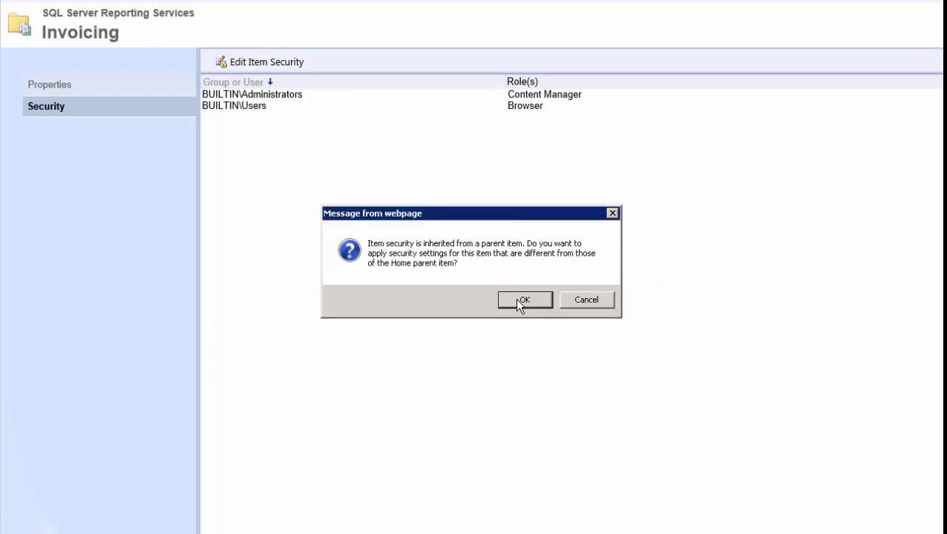
click(524, 299)
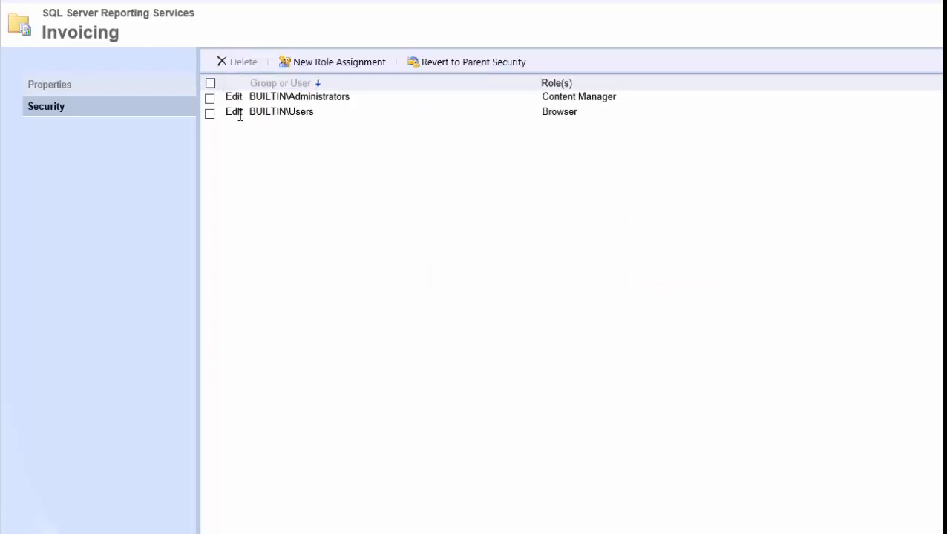
click(210, 111)
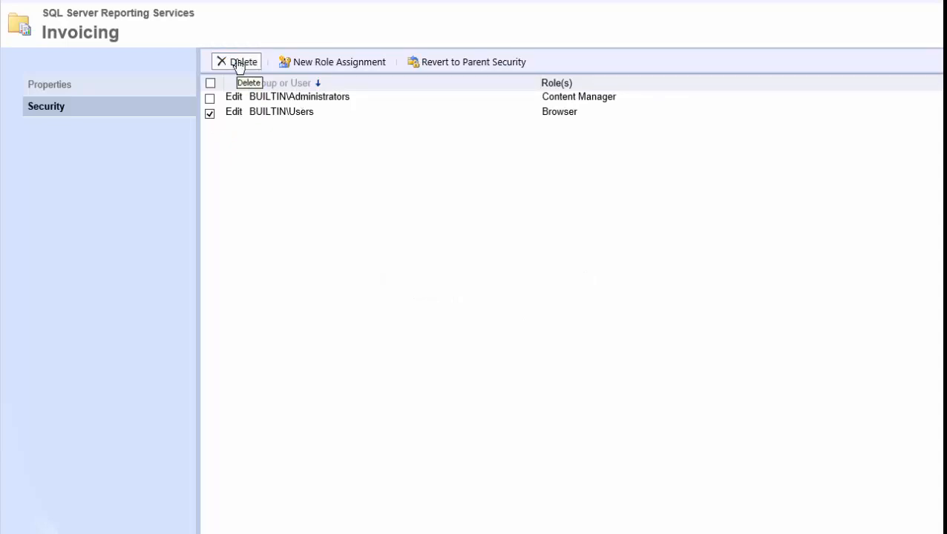
Delete the BUILTIN\Users Browser assignment from Invoicing and return to Home
click(237, 63)
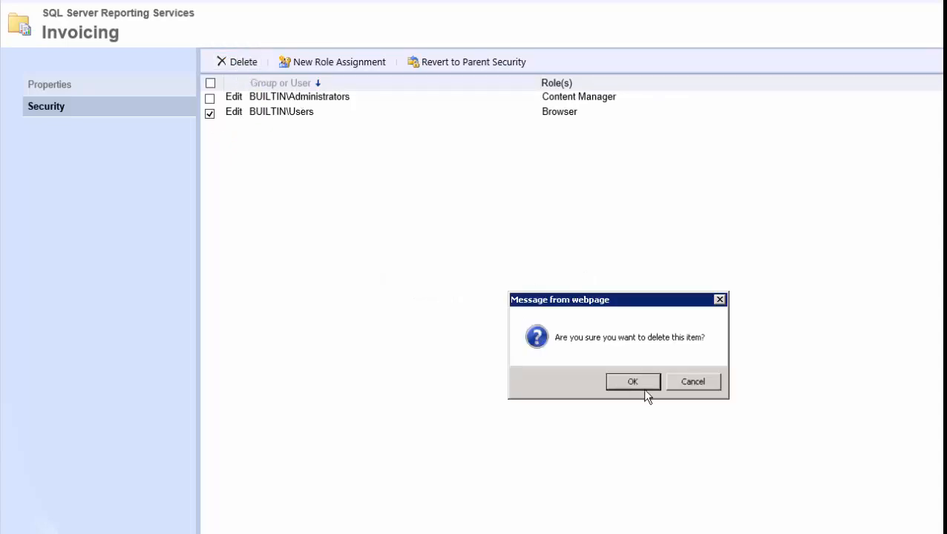
click(632, 381)
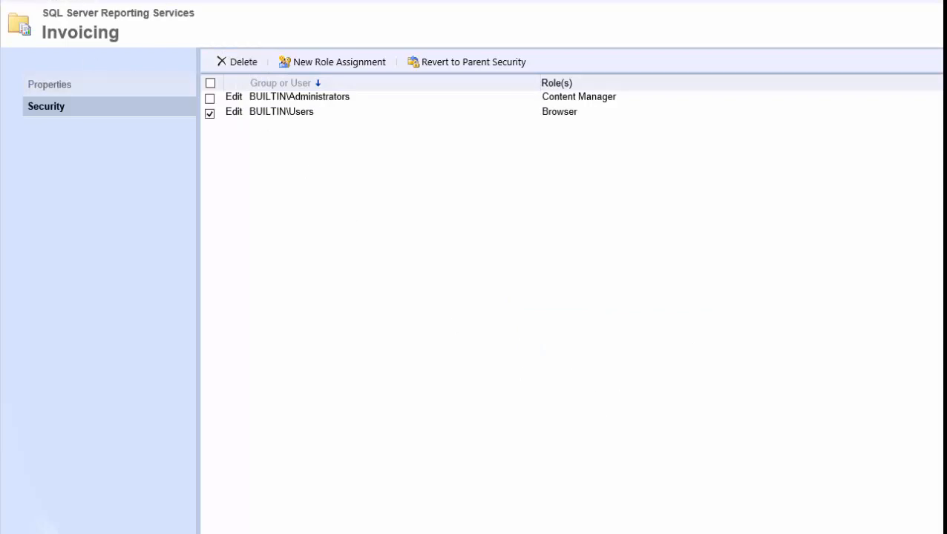
click(237, 62)
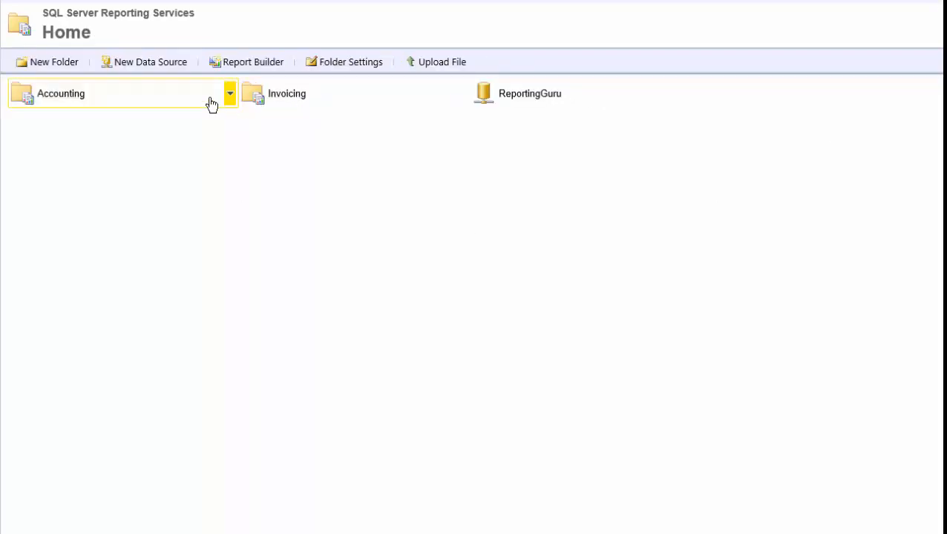
Show the Accounting folder's item options from the Home listing
click(230, 93)
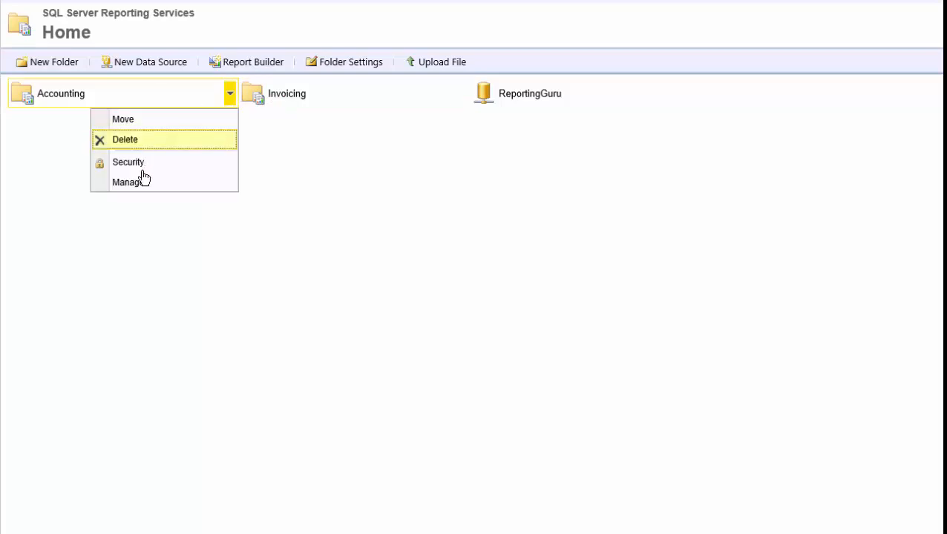
mouse_move(128, 162)
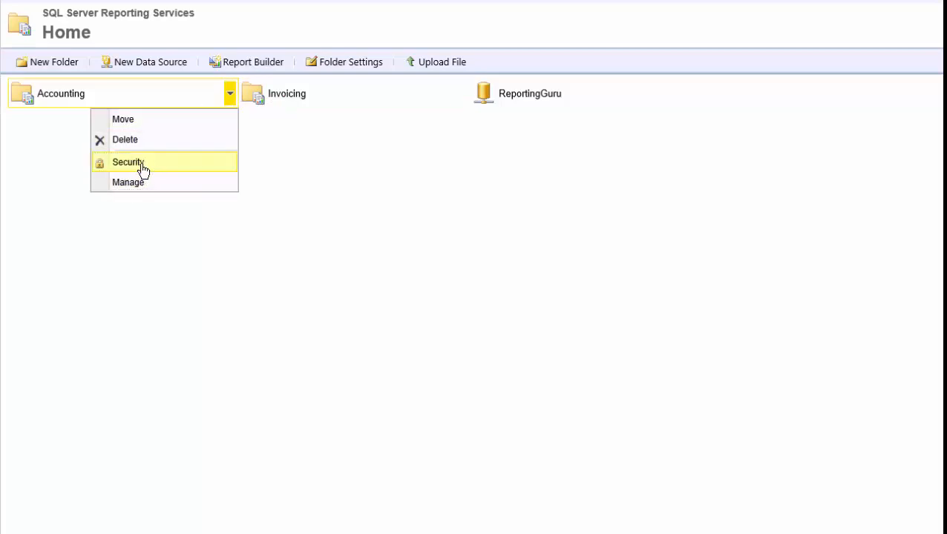
Show Accounting's security, listing only BUILTIN\Administrators as Content Manager
click(128, 162)
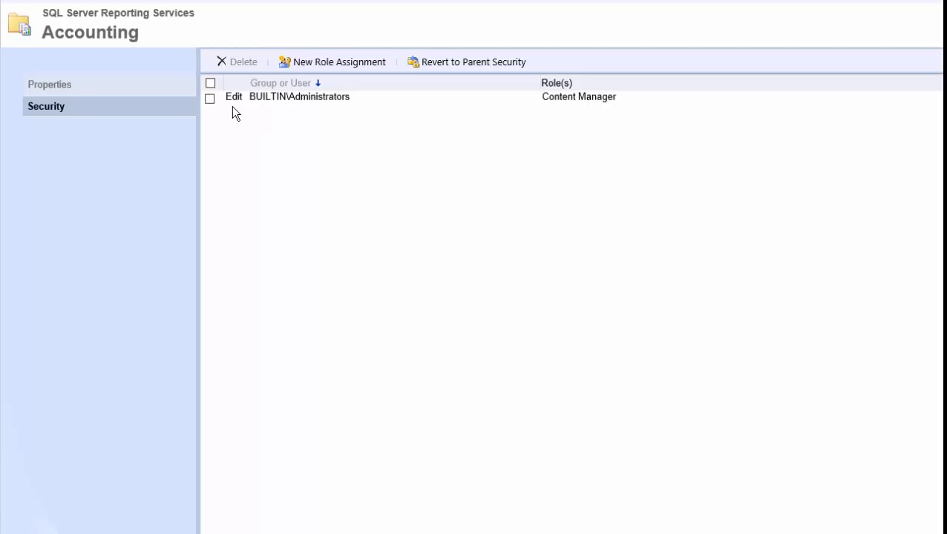
mouse_move(299, 96)
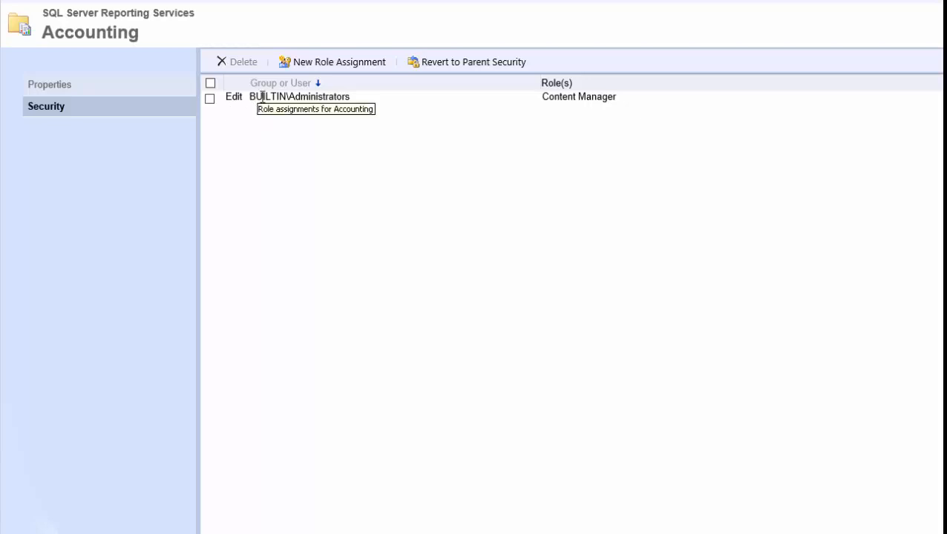
mouse_move(442, 67)
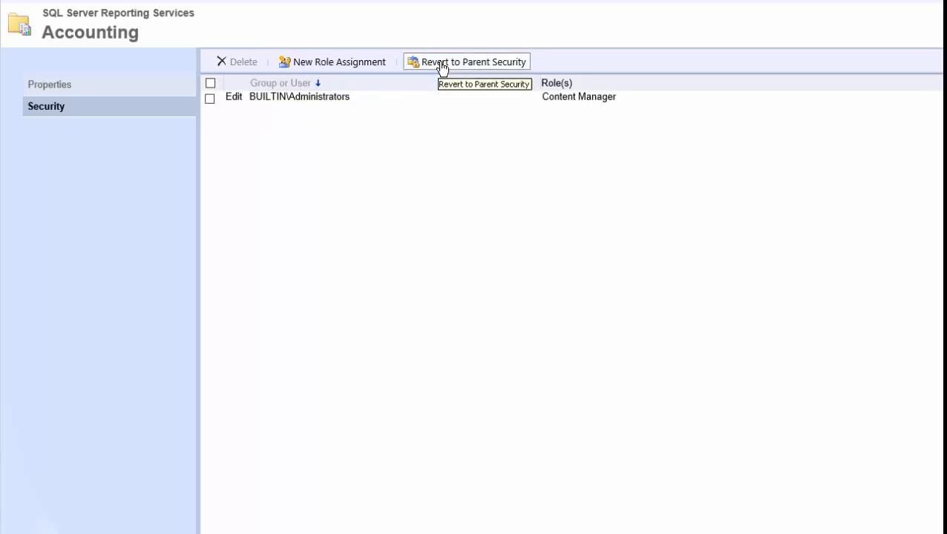
mouse_move(448, 65)
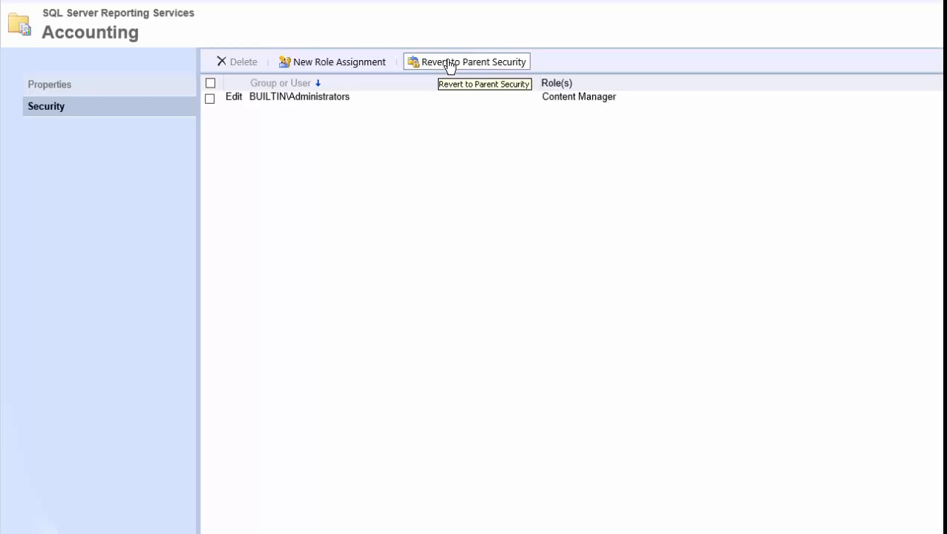
mouse_move(289, 115)
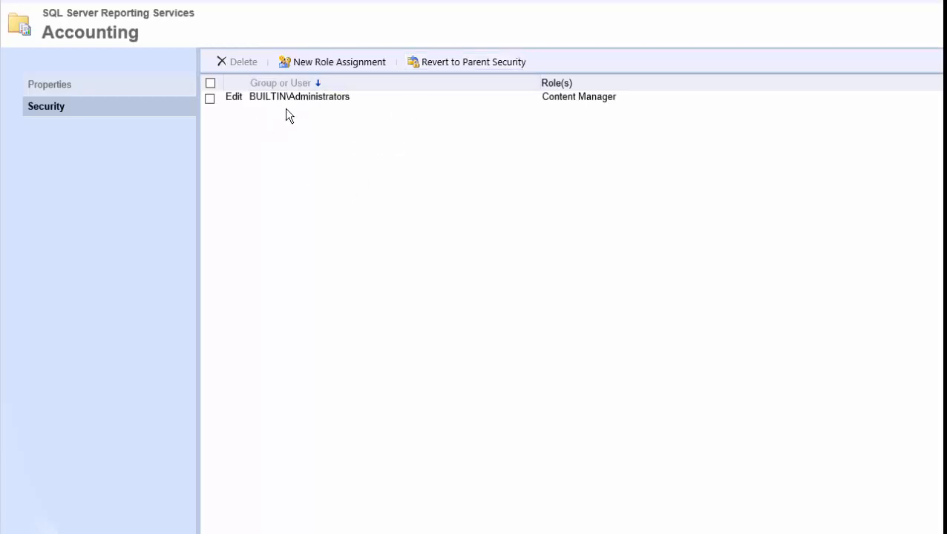
mouse_move(303, 103)
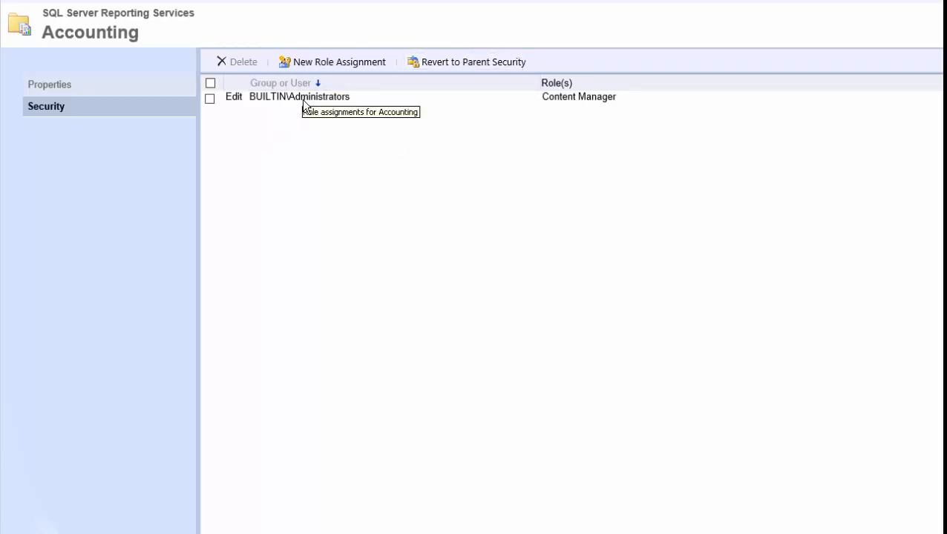
mouse_move(345, 109)
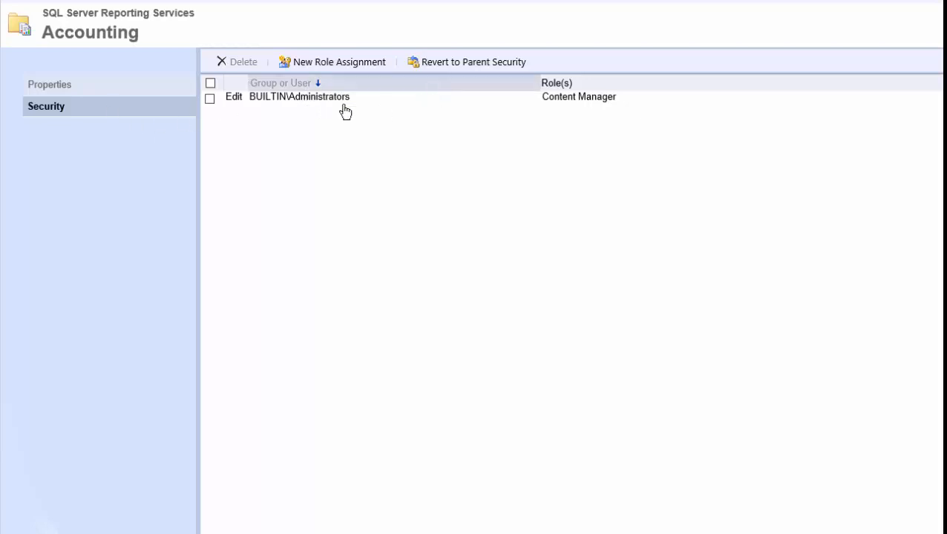
mouse_move(154, 126)
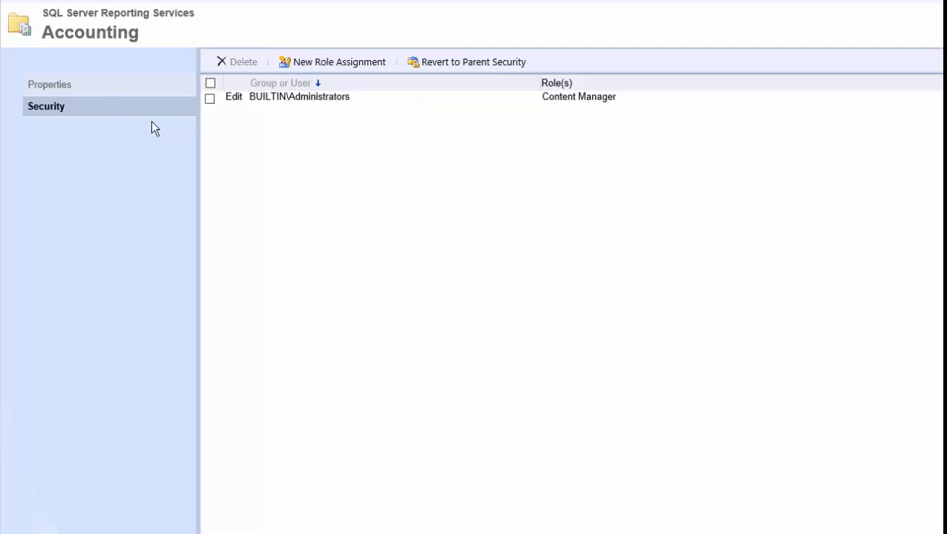
Add an Accounting role assignment naming the users group with the Browser role
click(338, 63)
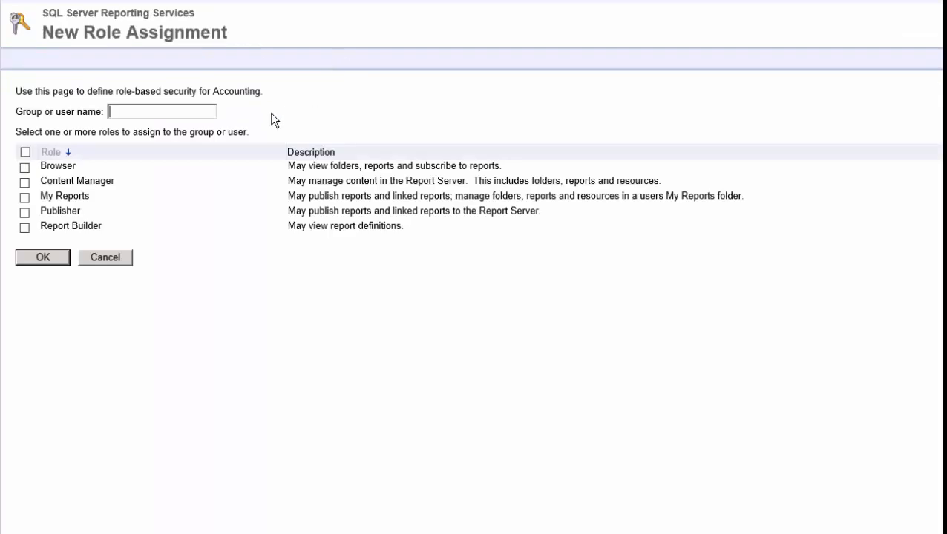
text(us)
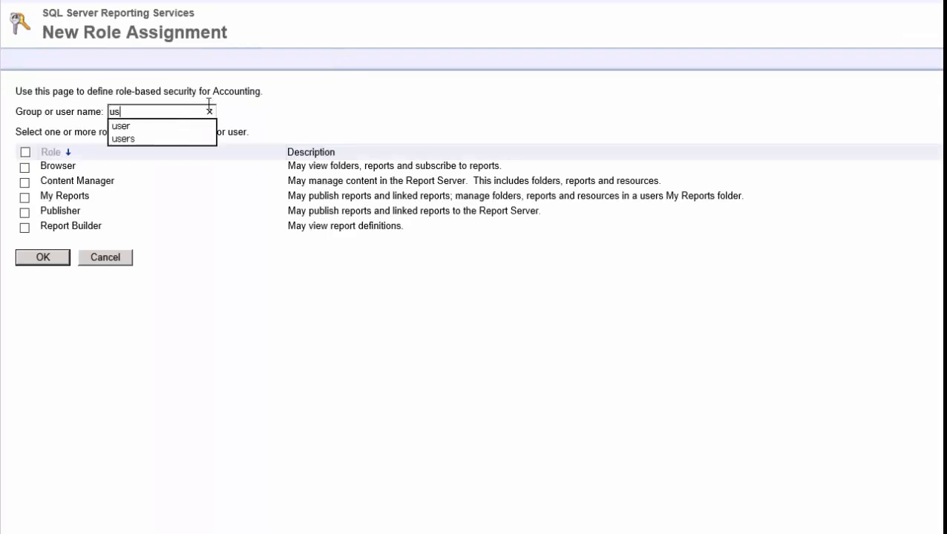
text(er)
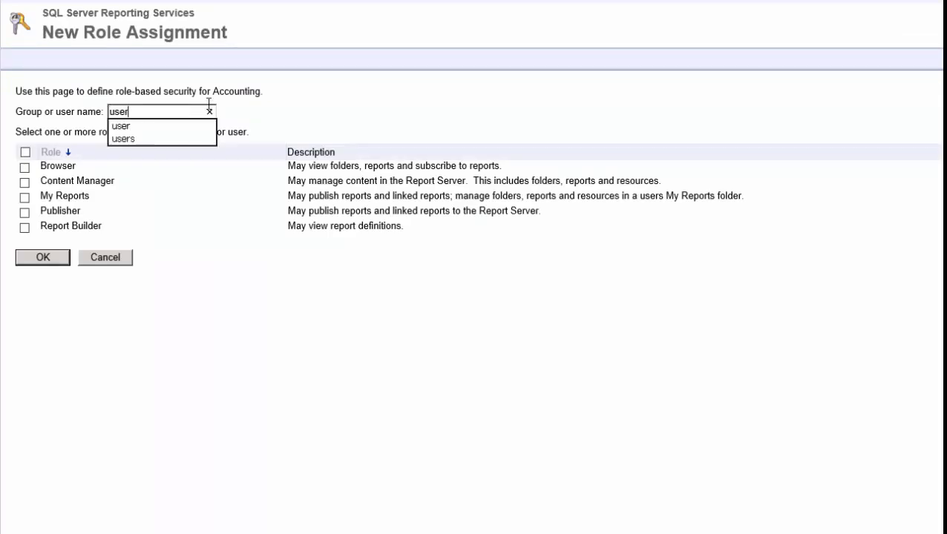
mouse_move(123, 139)
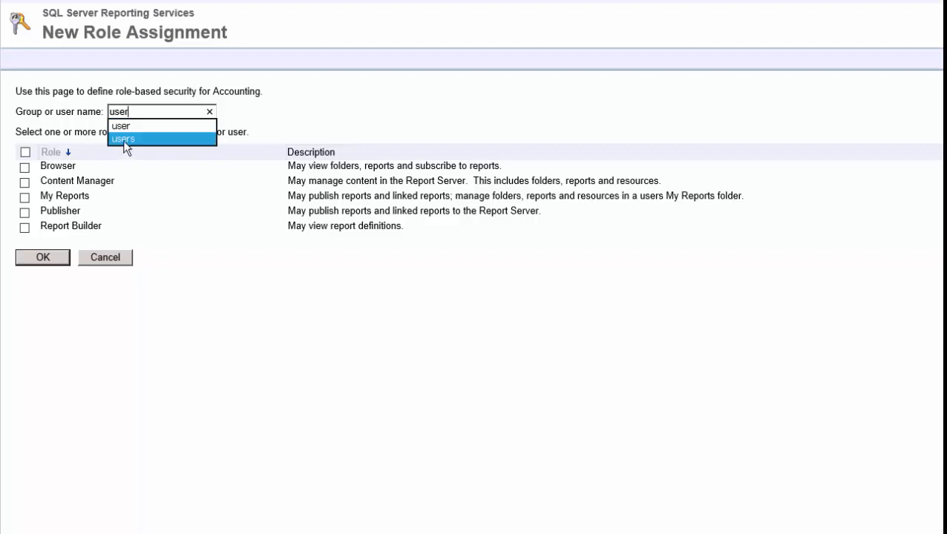
click(123, 140)
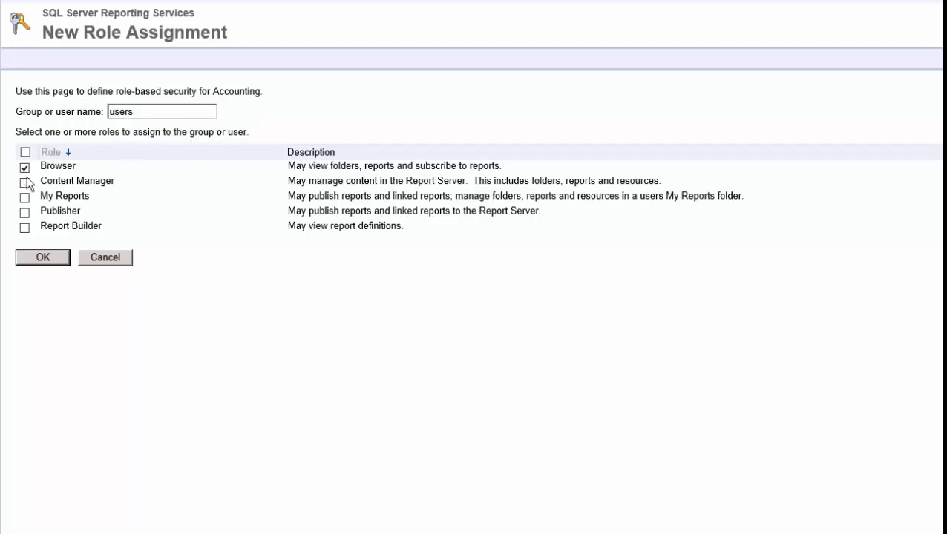
click(42, 258)
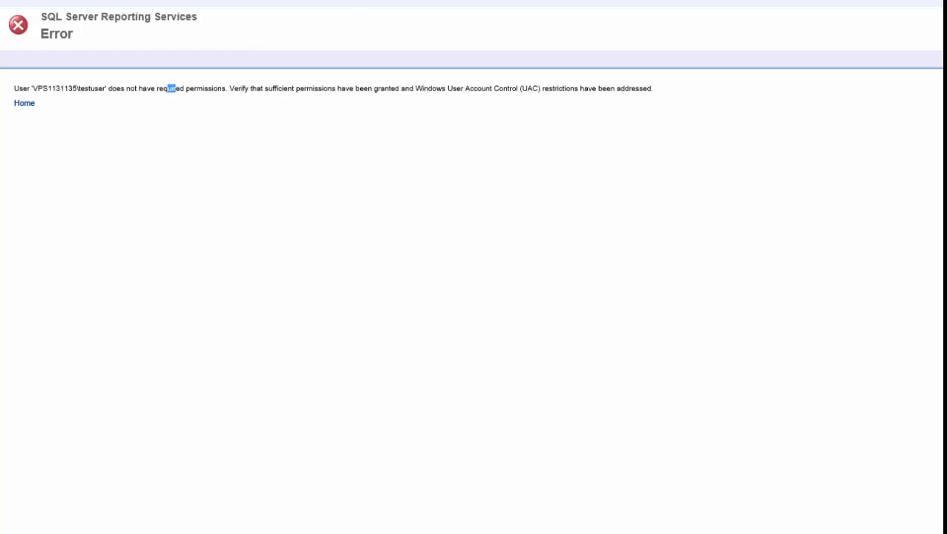
As testuser, confirm Home shows only Accounting containing Balance_Sheet and Income_Statement
click(24, 103)
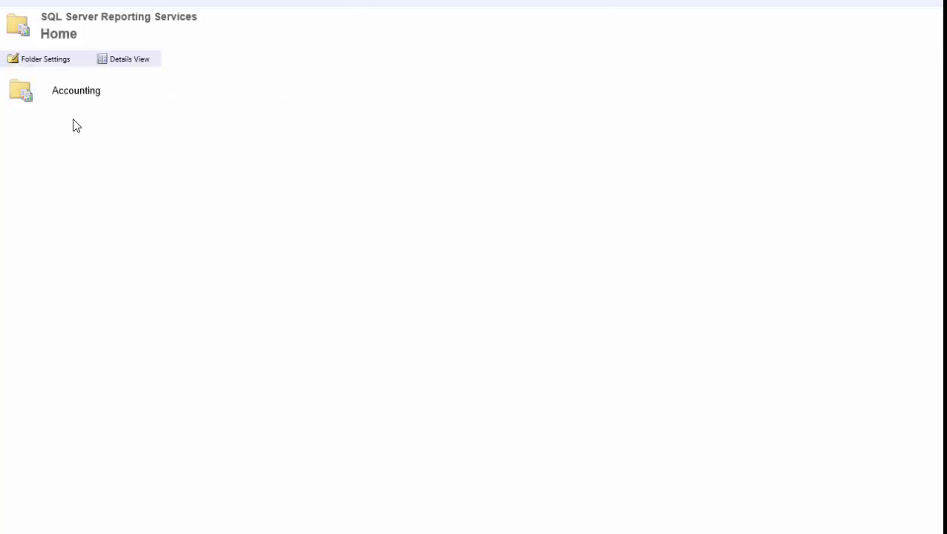
mouse_move(74, 95)
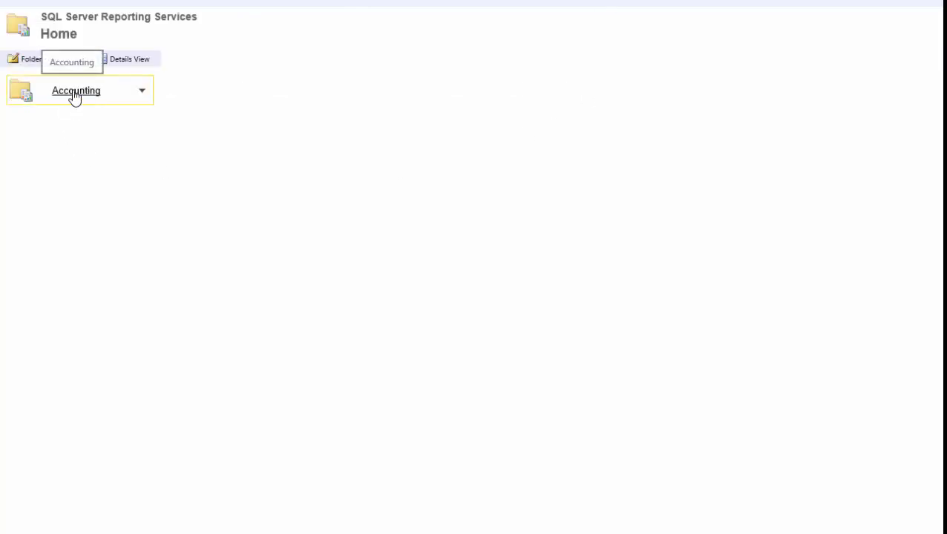
click(76, 91)
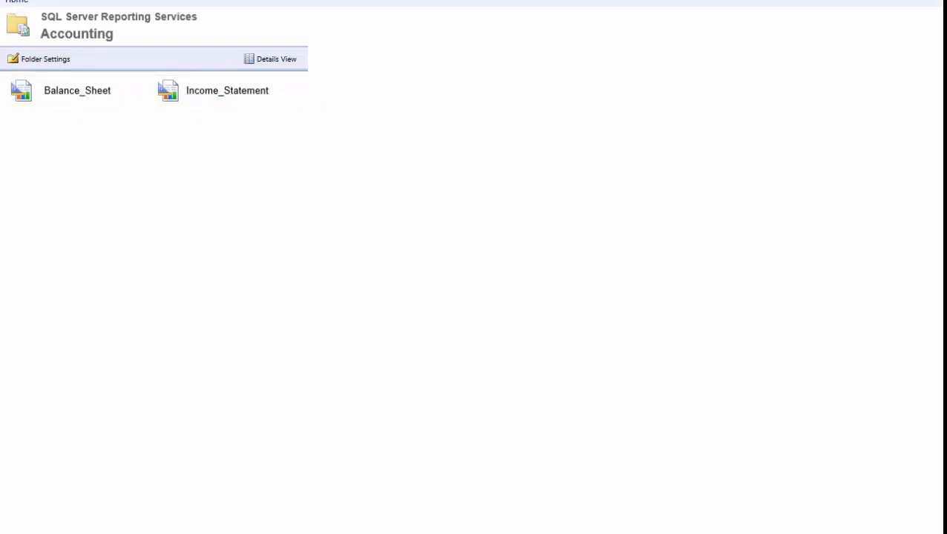
click(17, 2)
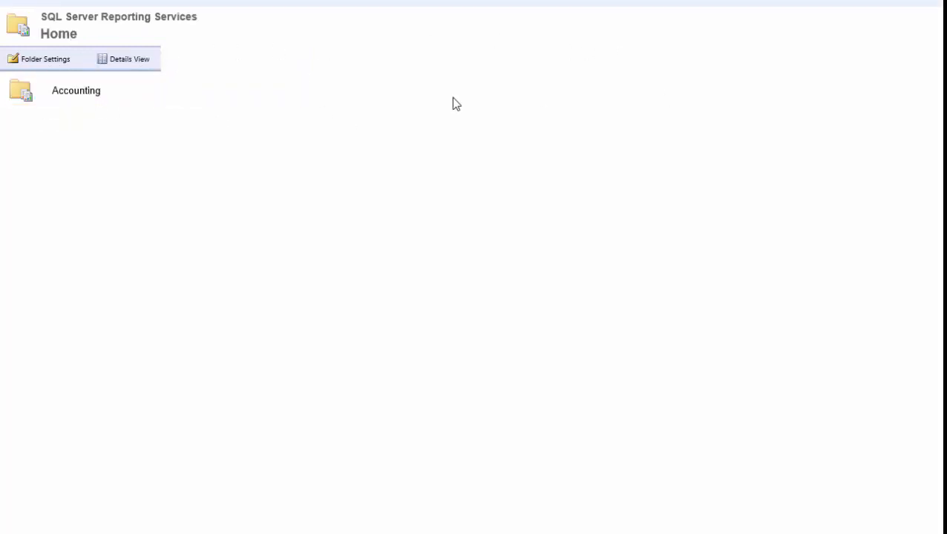
click(76, 90)
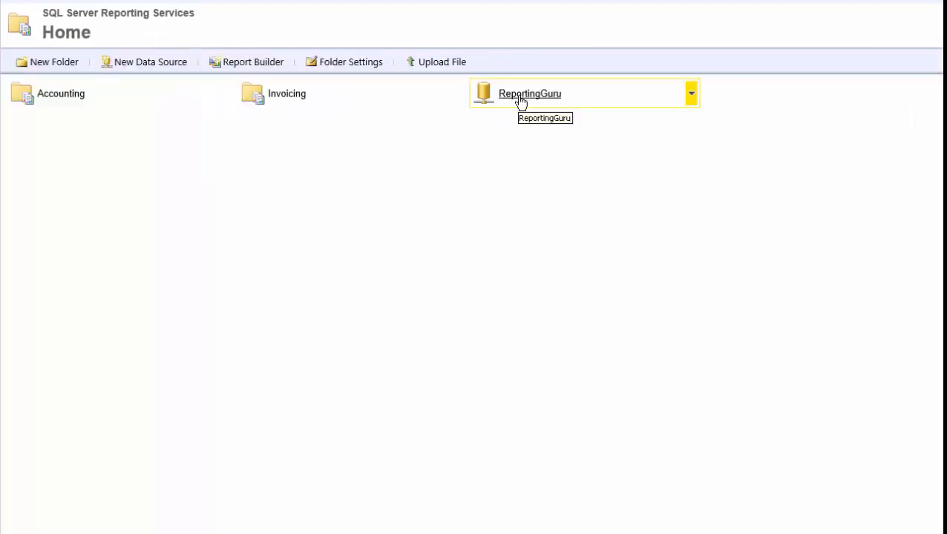
mouse_move(531, 102)
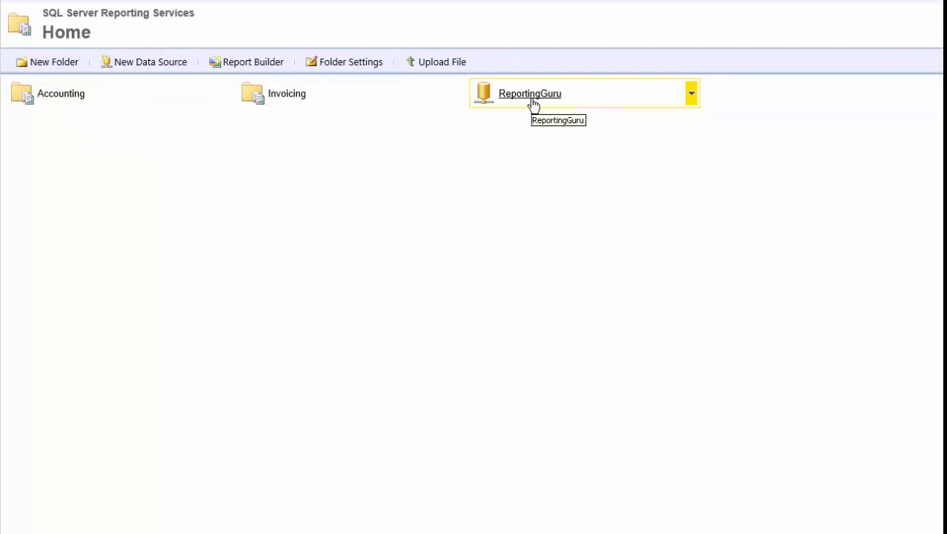
Show the ReportingGuru data source's action menu from the full Home listing
click(690, 93)
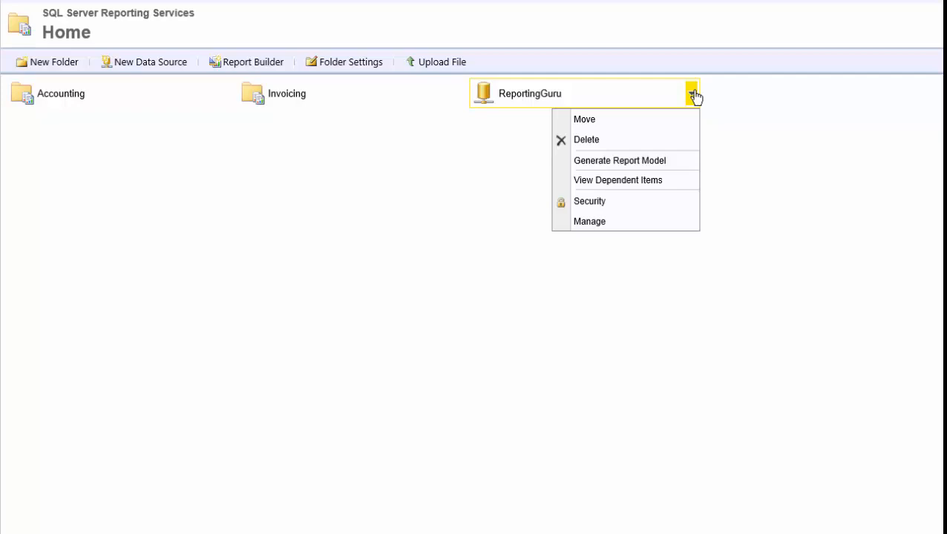
mouse_move(589, 221)
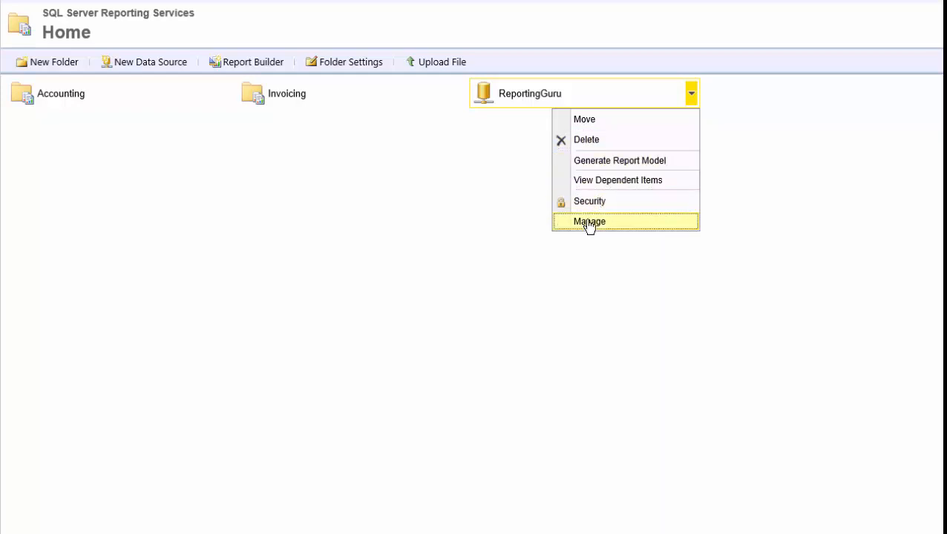
Manage the ReportingGuru data source to view its properties with credentials stored securely
click(589, 221)
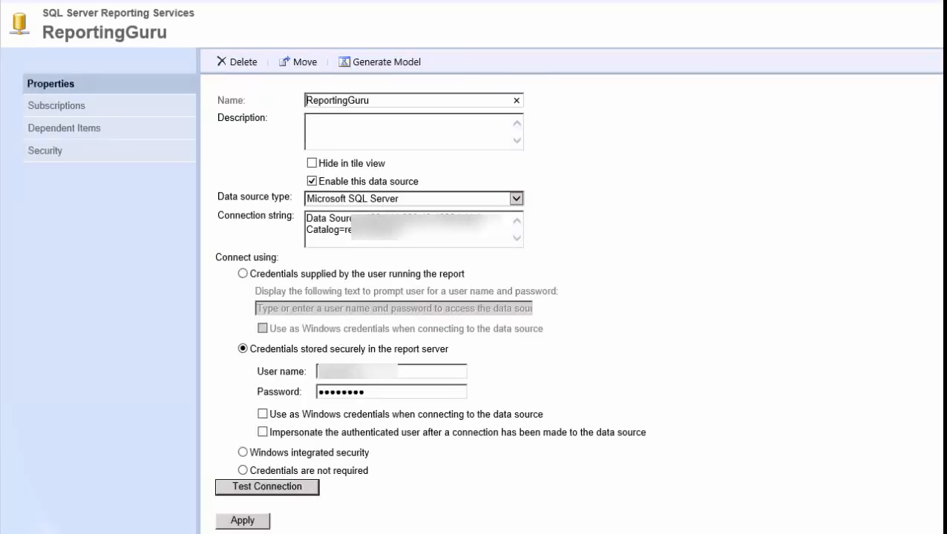
mouse_move(276, 353)
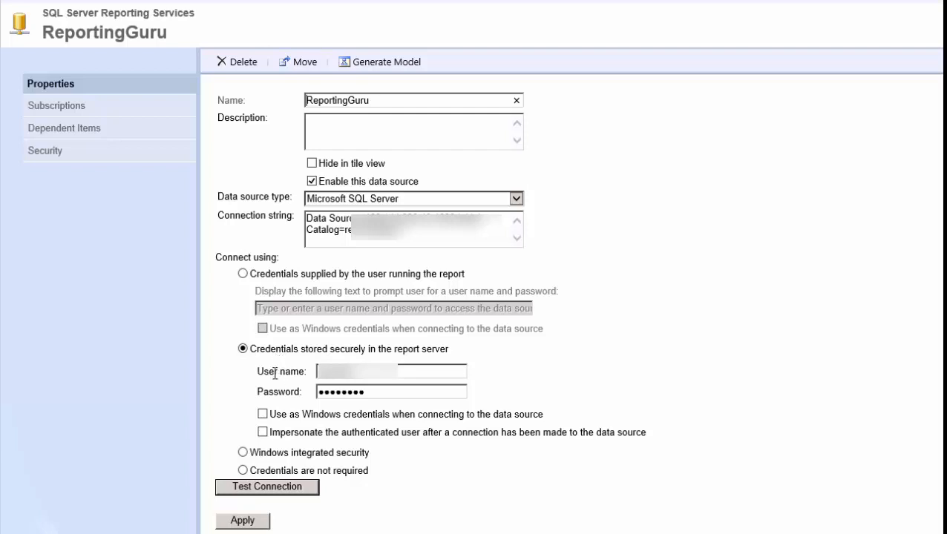
mouse_move(270, 377)
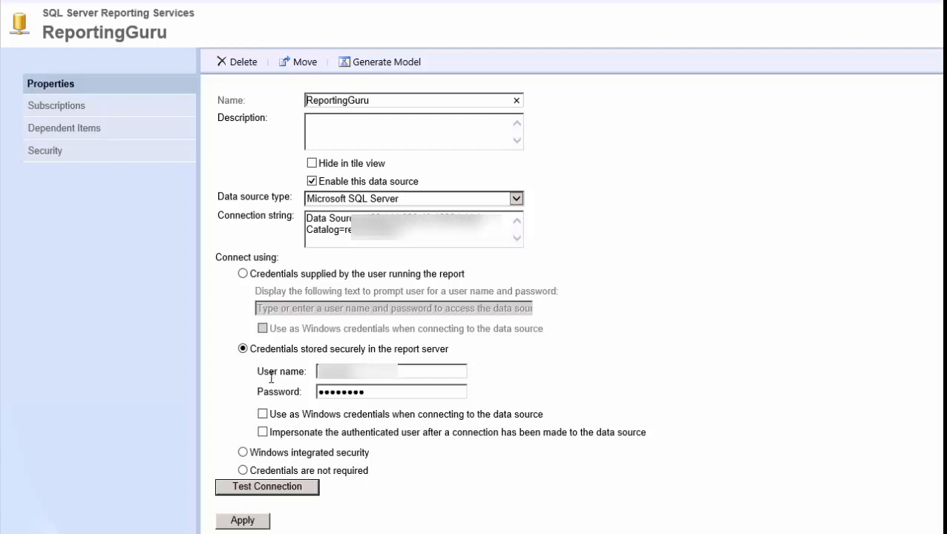
mouse_move(269, 358)
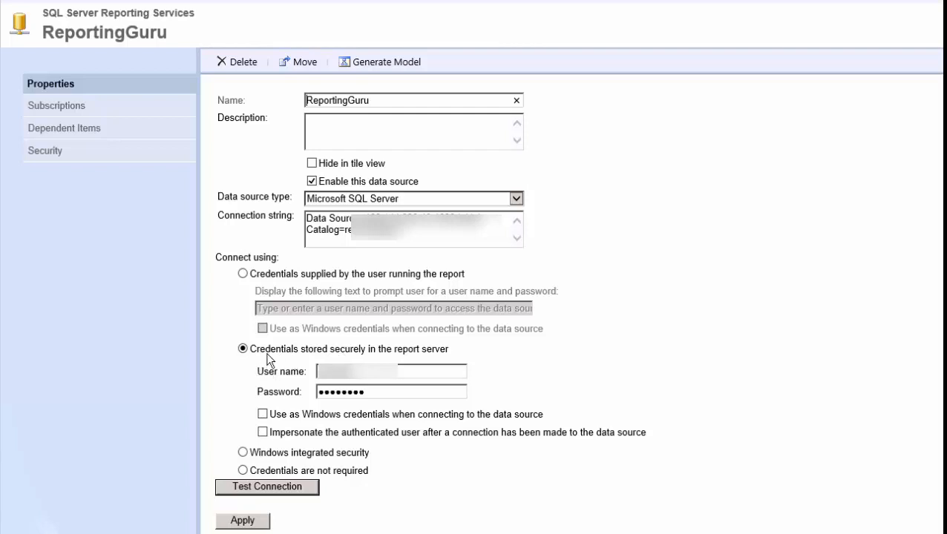
mouse_move(428, 356)
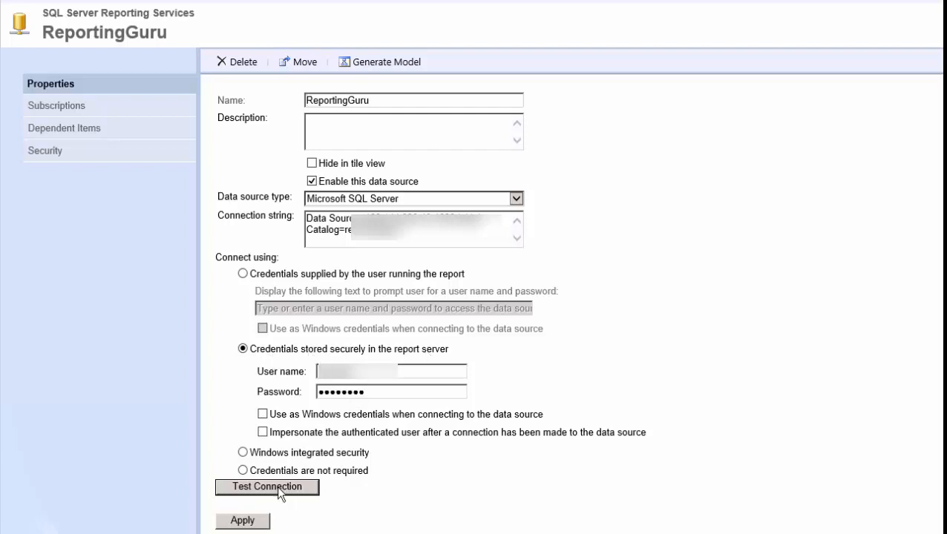
Test the ReportingGuru connection, confirming it was created successfully
click(267, 486)
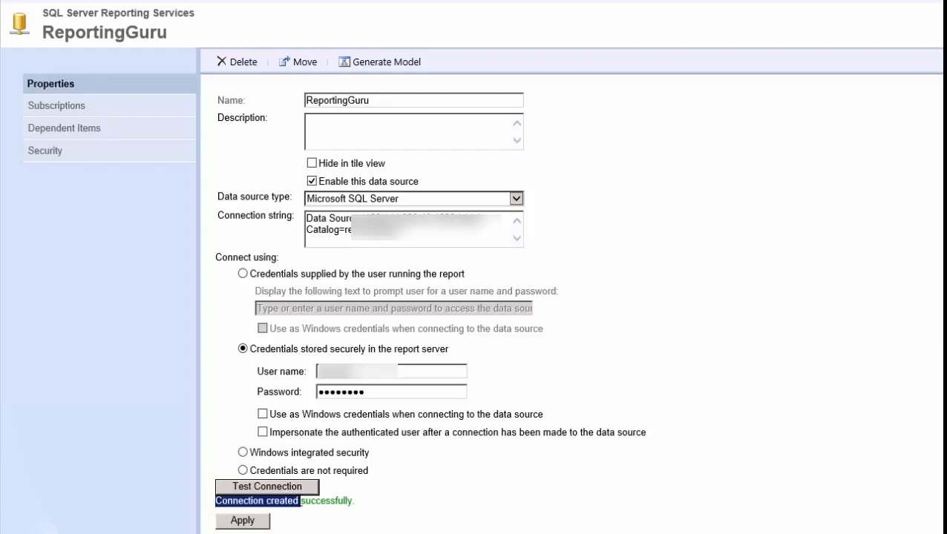
mouse_move(210, 222)
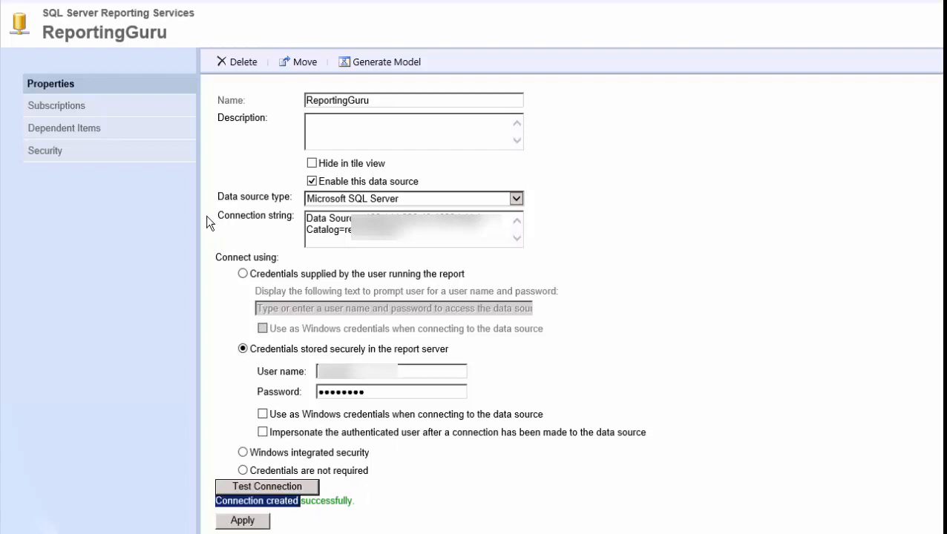
mouse_move(680, 124)
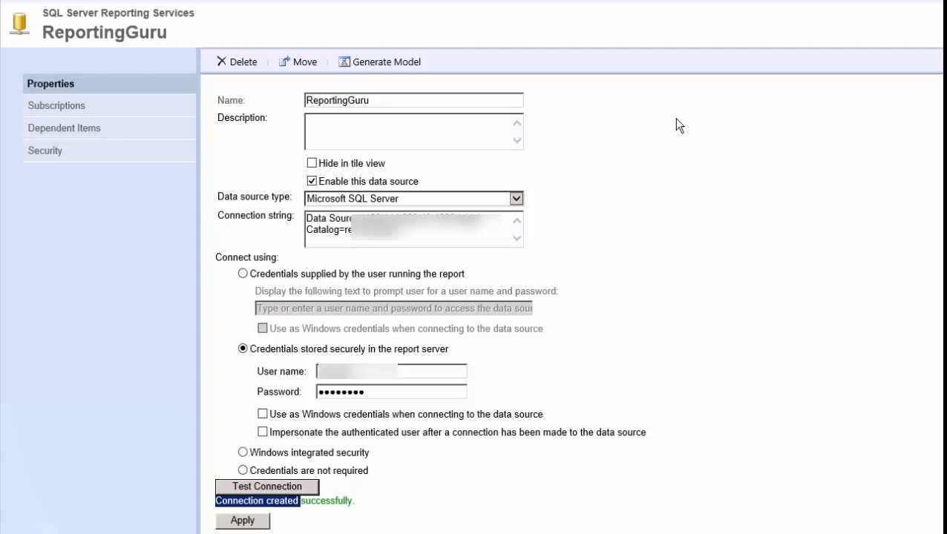